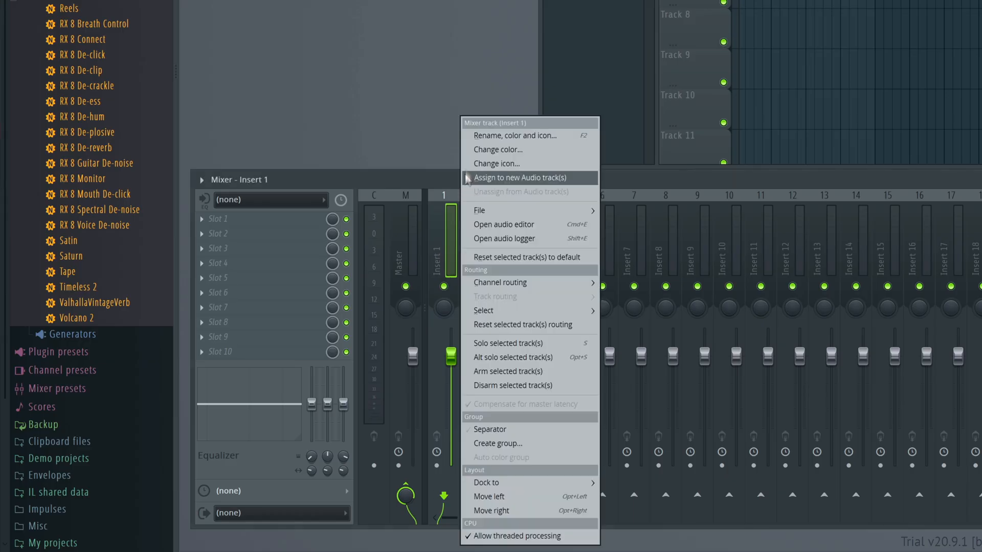
Load the Reason Rack Plugin Effect into an empty slot on the Vocal mixer insert.
{"action": "left_click", "coordinate": [521, 177]}
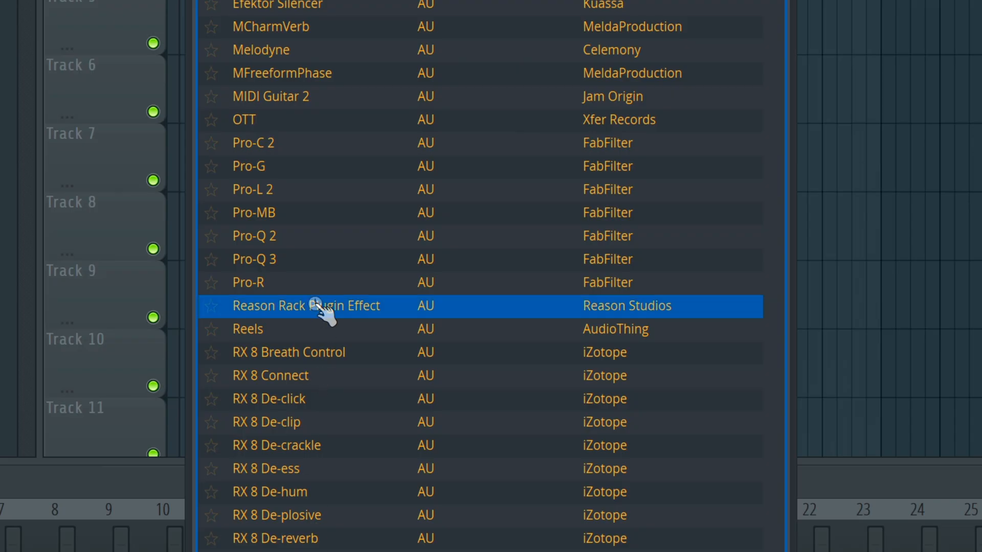
{"action": "double_click", "coordinate": [321, 306]}
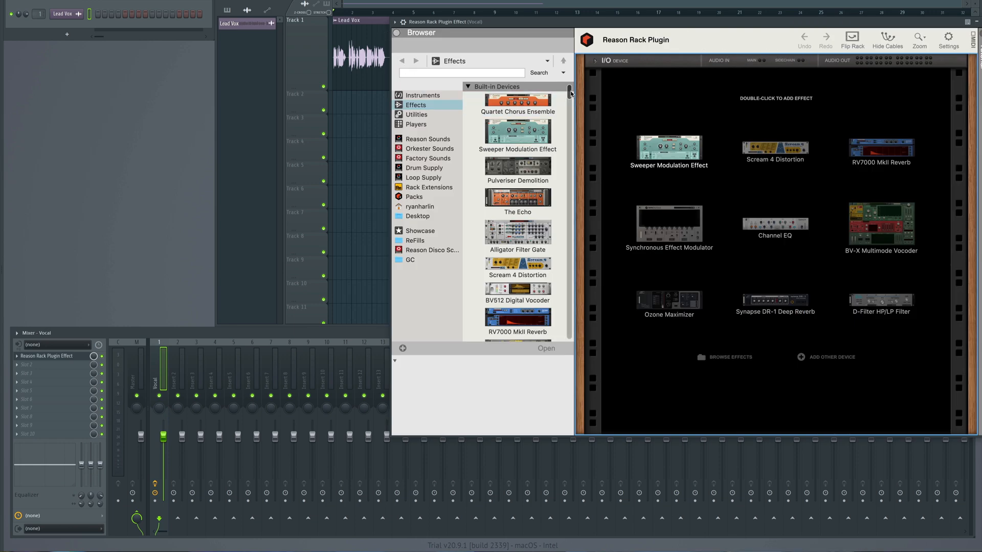
Scroll the rack's effect chooser to find the BV-X Multimode Vocoder.
{"action": "scroll", "scroll_direction": "down", "scroll_amount": 3}
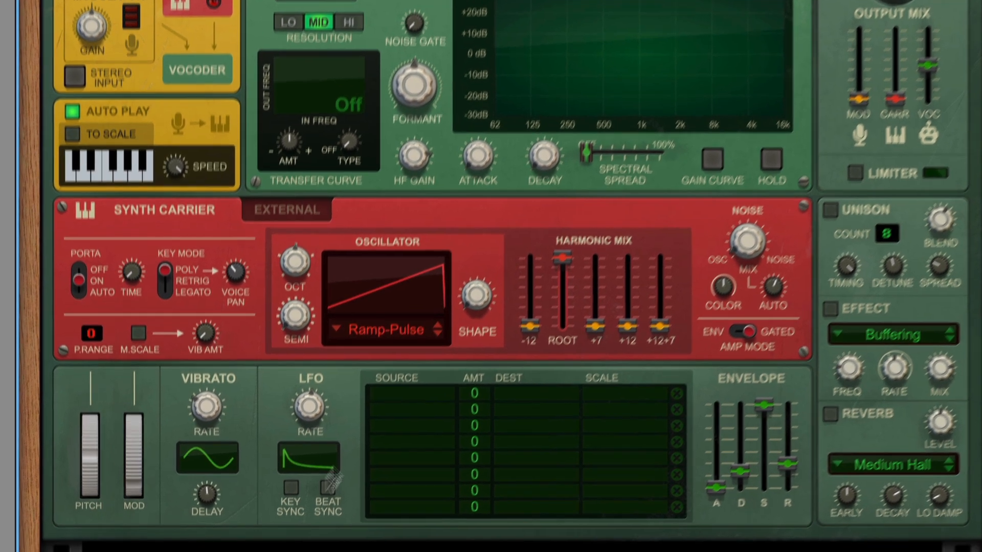
Set the BV-X synth carrier oscillator waveform to Formant Flux.
{"action": "left_click", "coordinate": [383, 330]}
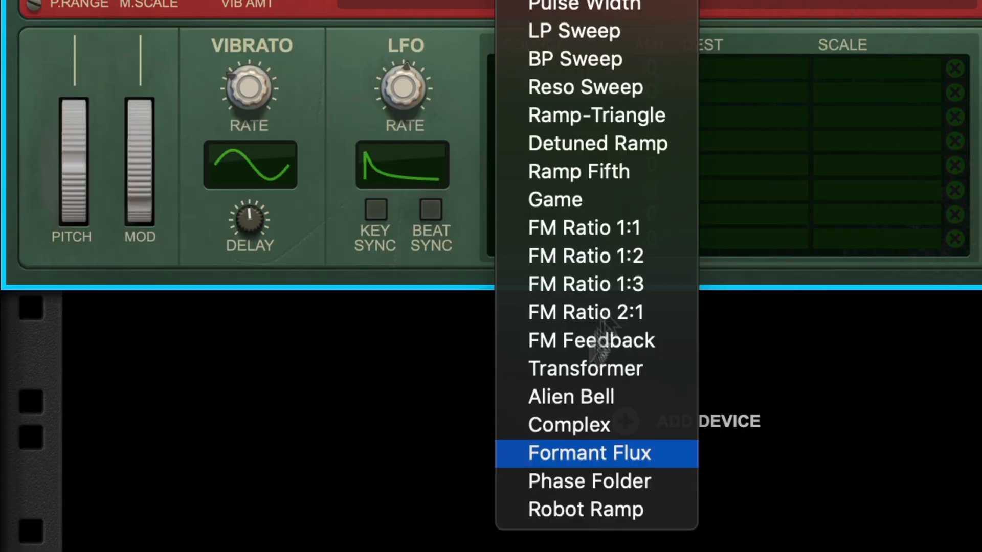
{"action": "left_click", "coordinate": [589, 454]}
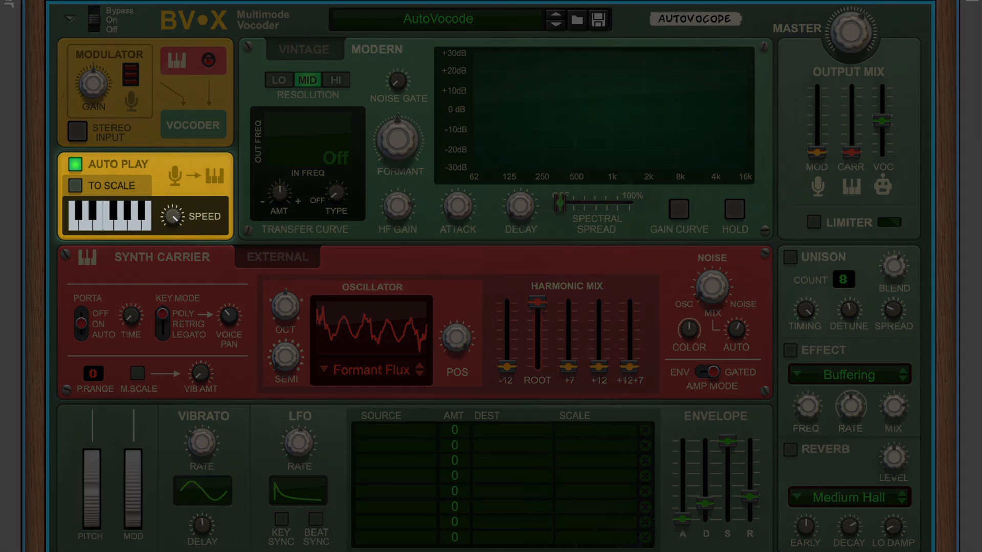
{"action": "left_click", "coordinate": [75, 185]}
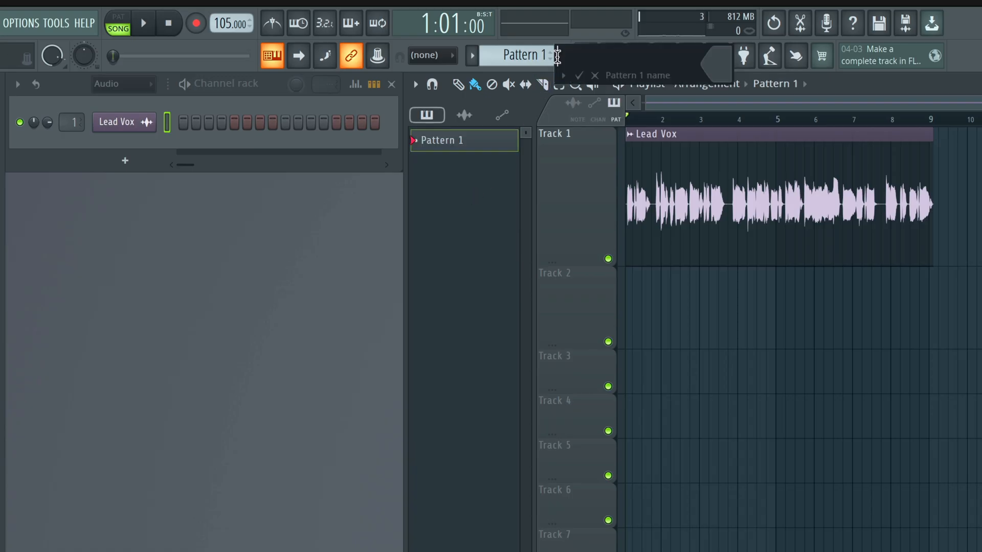
Name the pattern CHORDS and add a MIDI Out channel to the Channel Rack.
{"action": "type", "text": "CHORDS"}
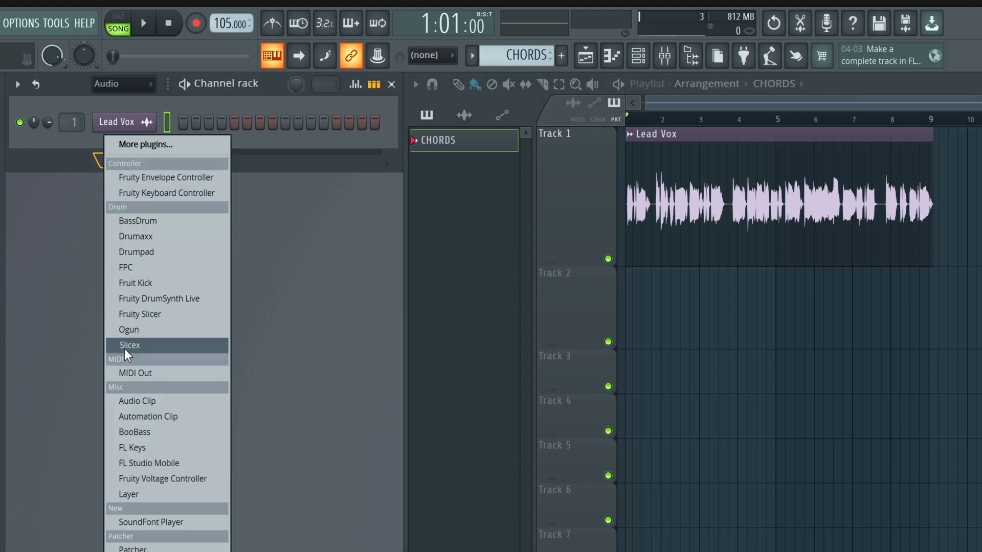
{"action": "left_click", "coordinate": [127, 372]}
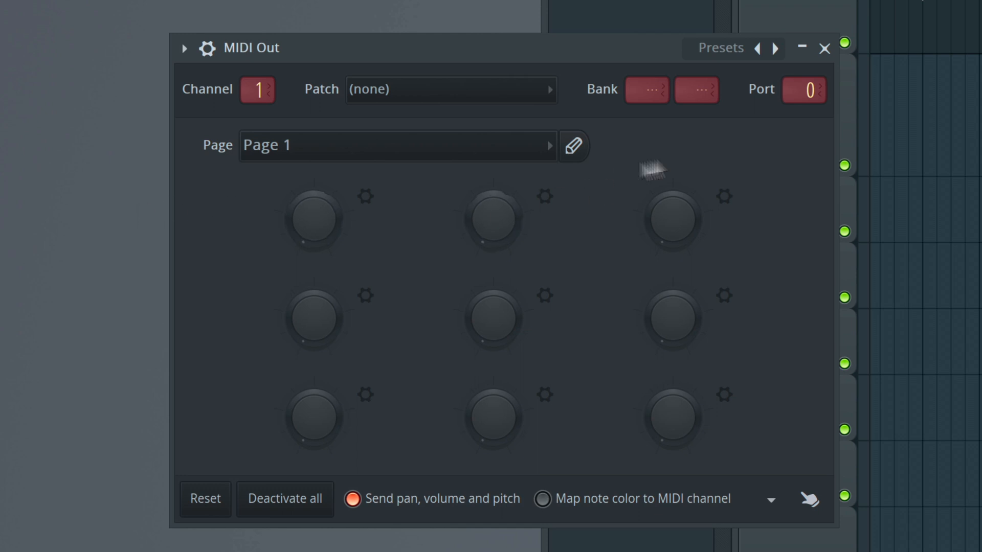
{"action": "left_click", "coordinate": [803, 89]}
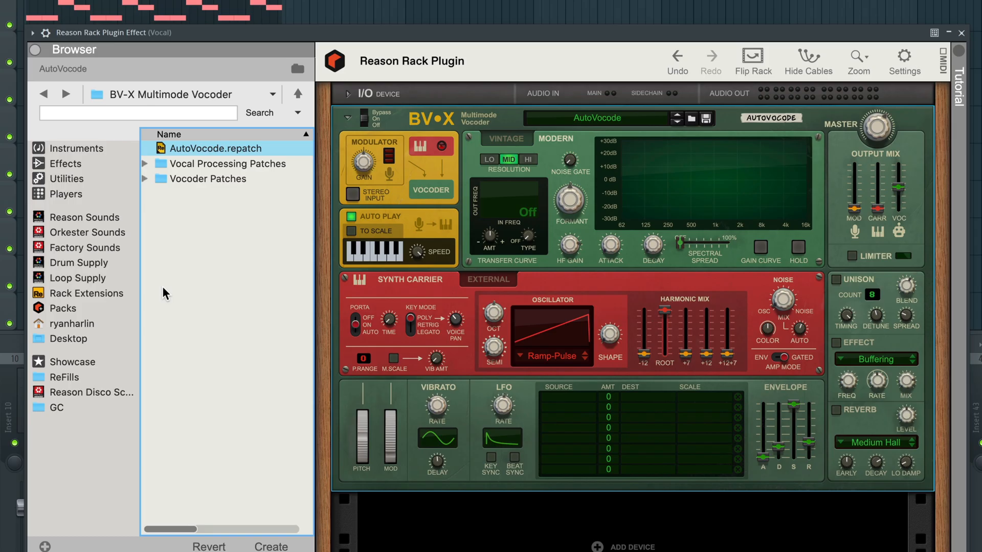
{"action": "mouse_move", "coordinate": [168, 286]}
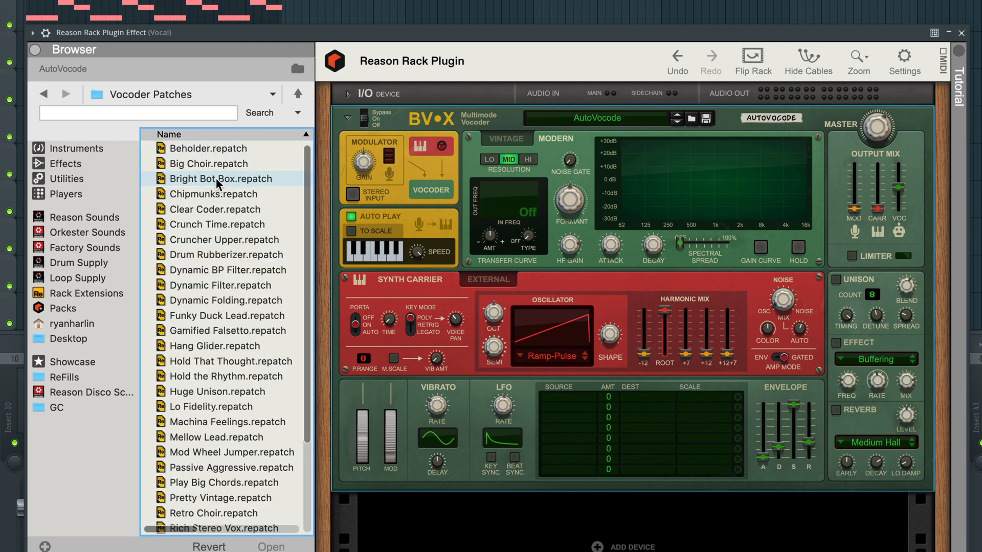
Load Bright Bot Box.repatch from Vocoder Patches onto the BV-X vocoder.
{"action": "double_click", "coordinate": [221, 178]}
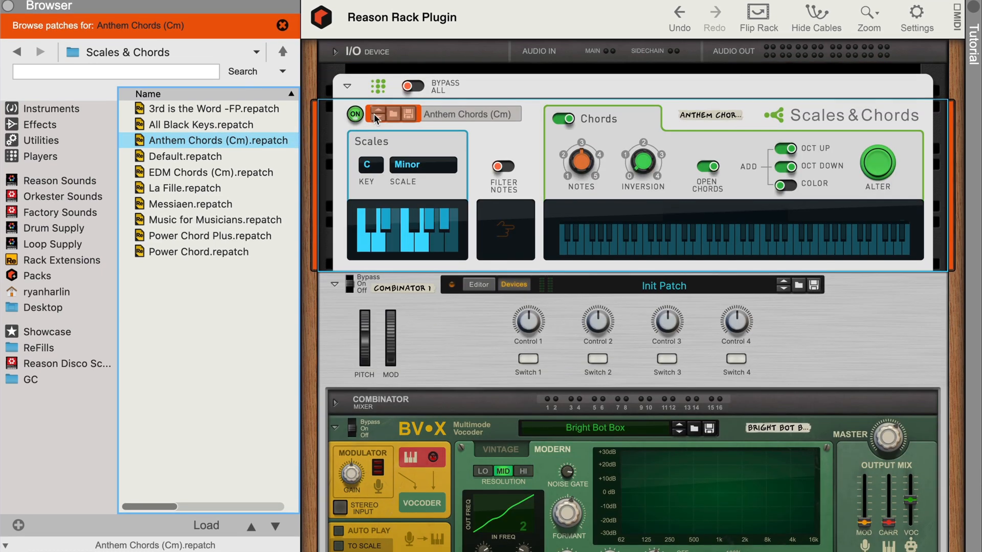
Scroll the Browser to keep Anthem Chords (Cm) in the Scales & Chords player.
{"action": "scroll", "scroll_direction": "down", "scroll_amount": 3}
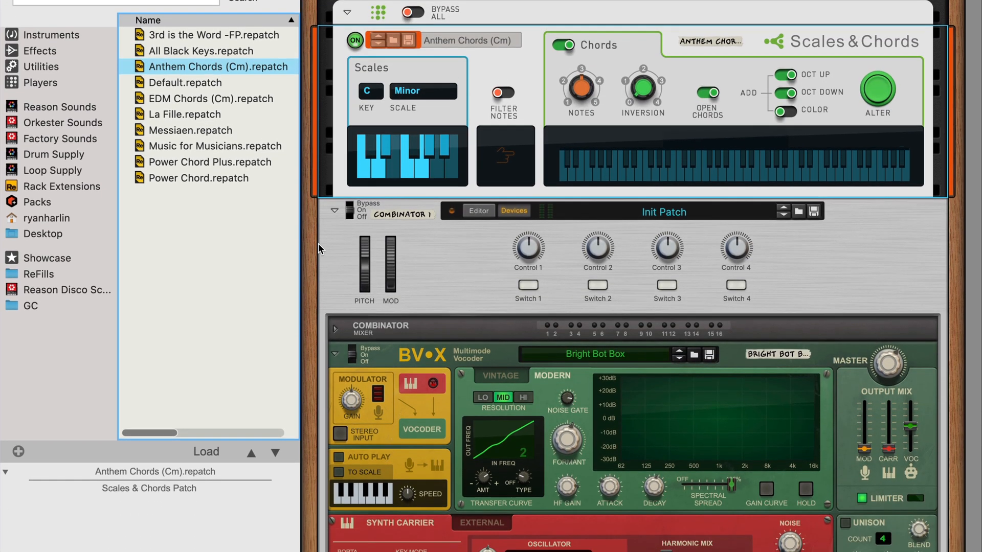